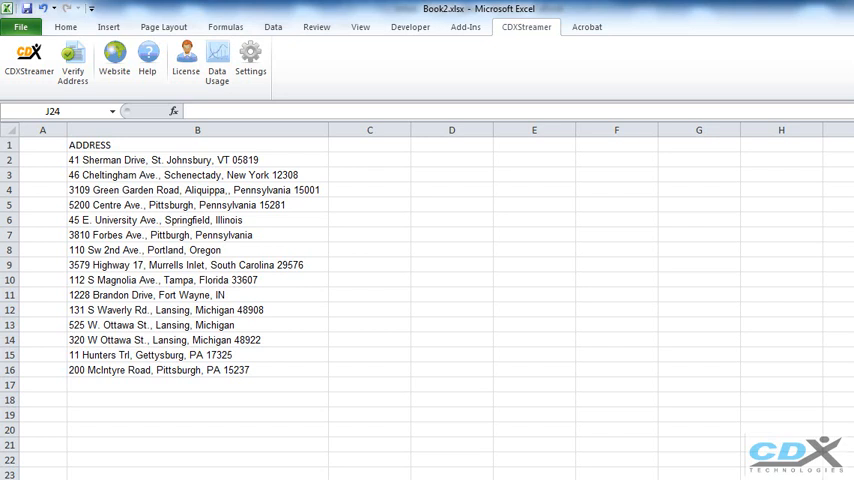
Step: Start CDXStreamer address verification with cell C2 as the output cell
click(72, 60)
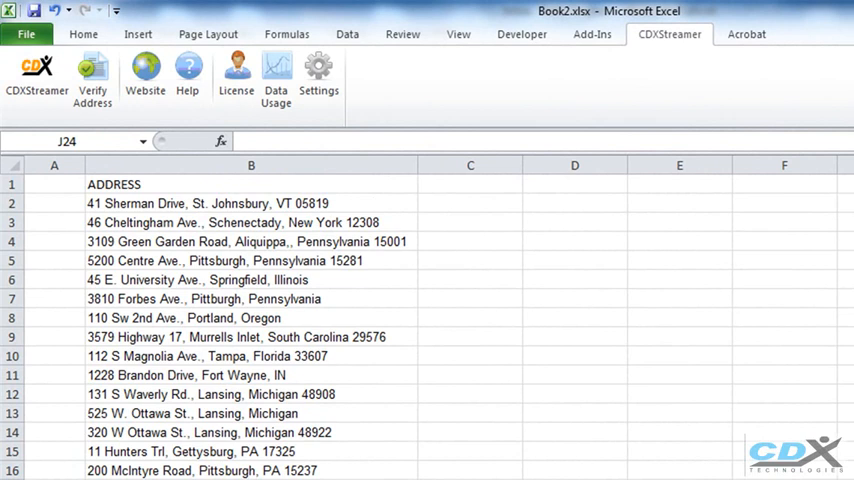
mouse_move(508, 308)
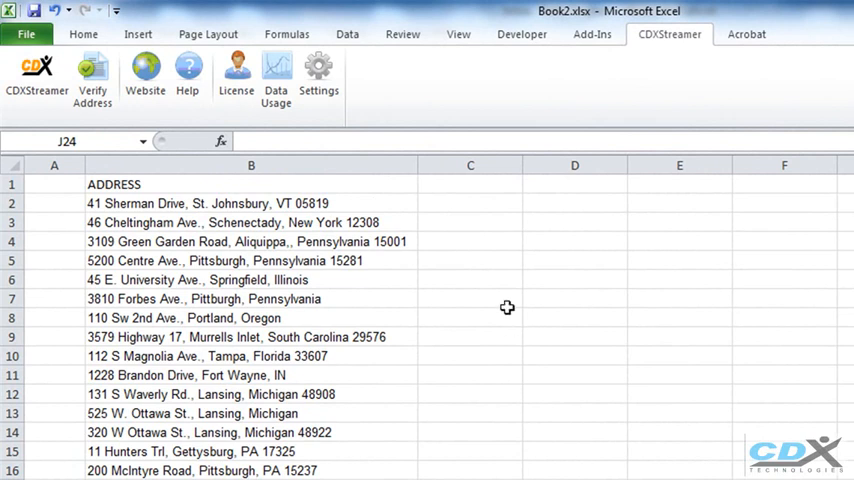
click(470, 204)
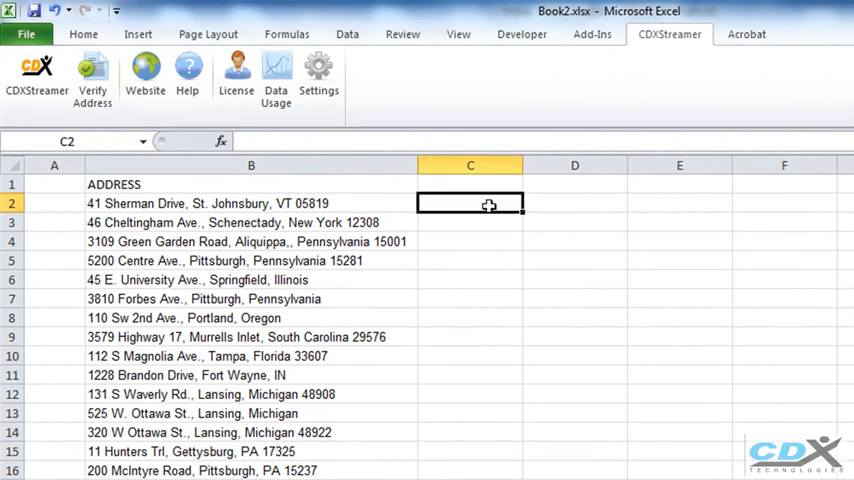
mouse_move(144, 76)
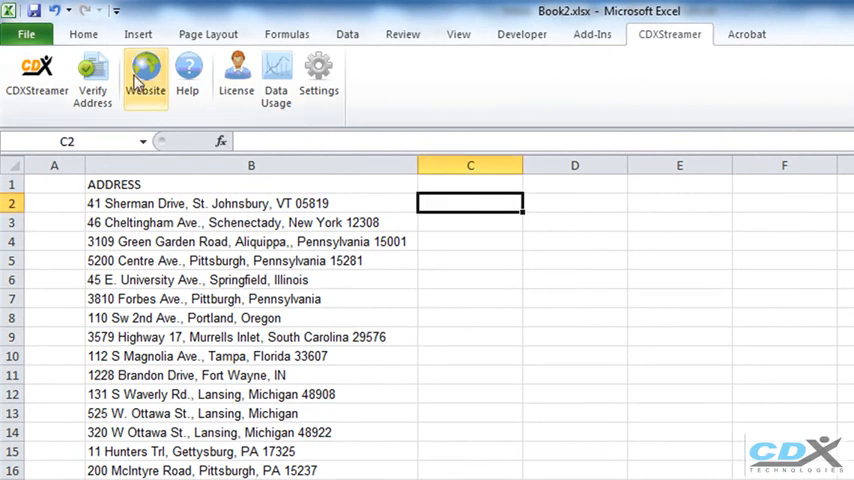
mouse_move(92, 76)
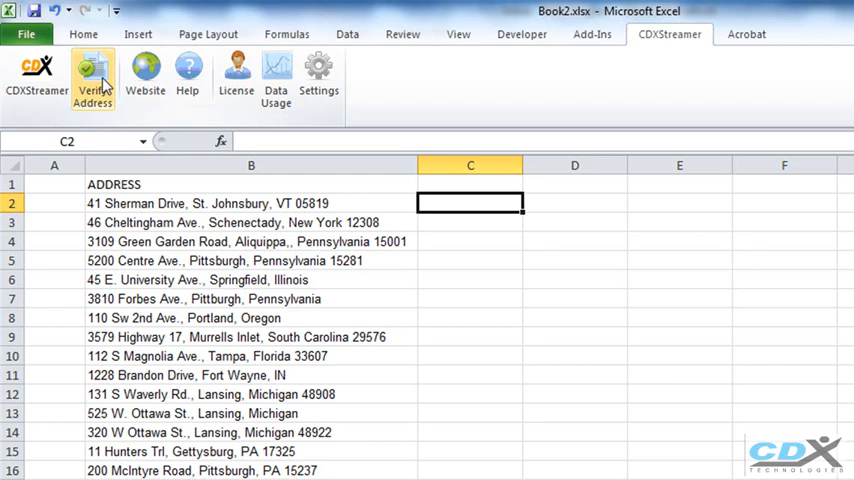
click(92, 76)
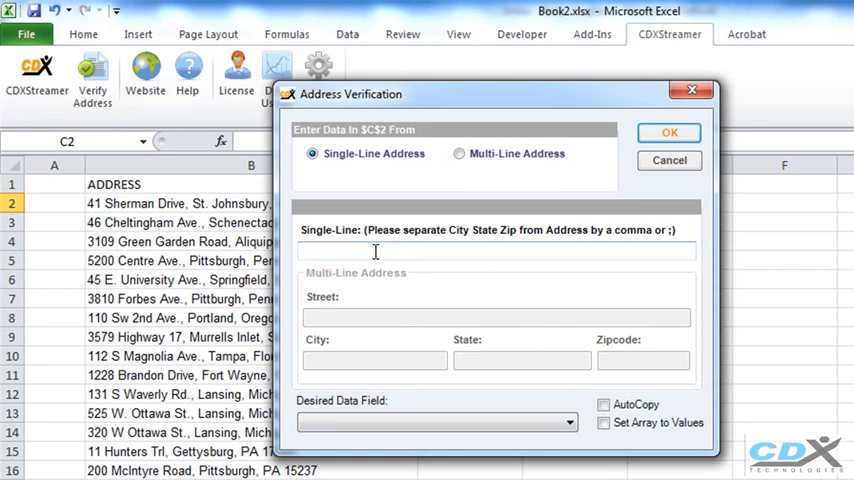
Step: Verify address B2 returning 9dgt_zip, with AutoCopy and Set Array to Values, filling column C
text(B2)
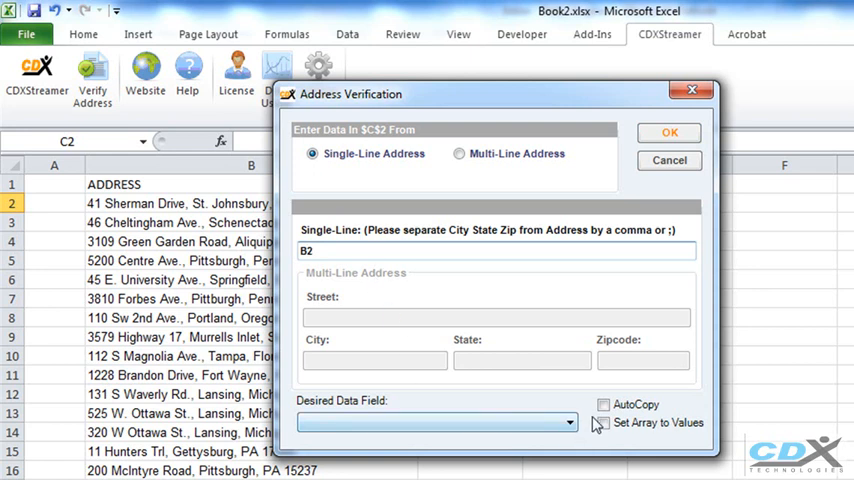
click(568, 420)
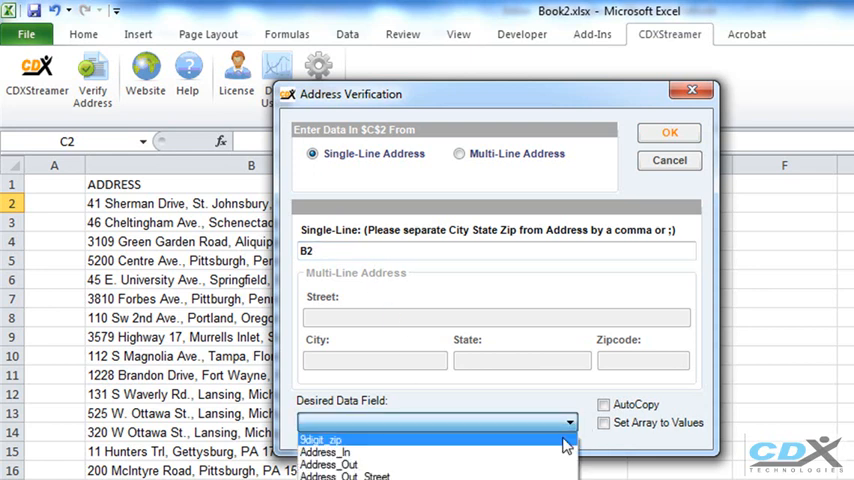
click(324, 440)
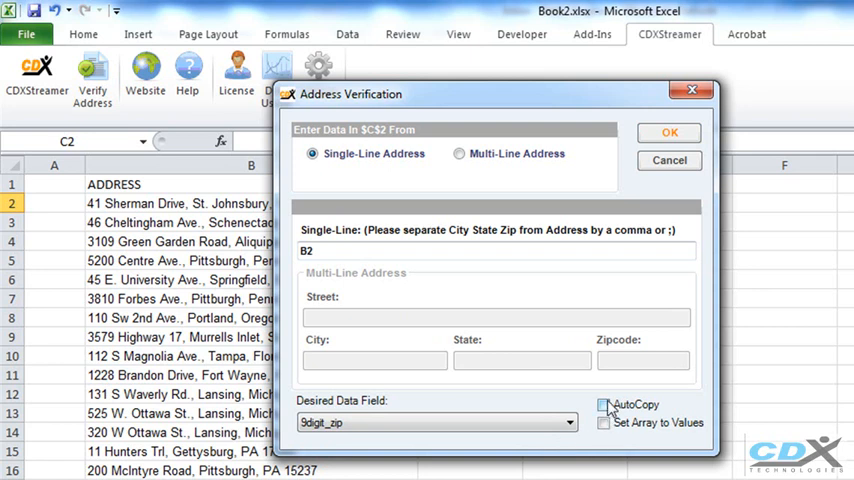
click(604, 404)
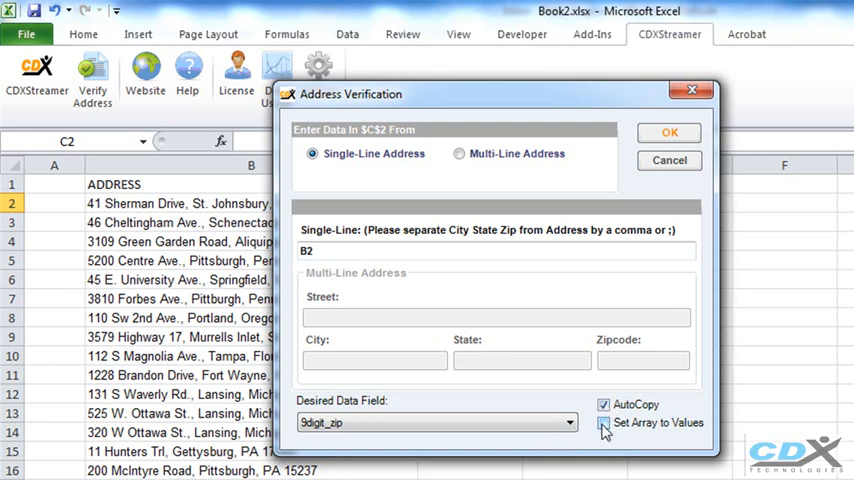
click(604, 422)
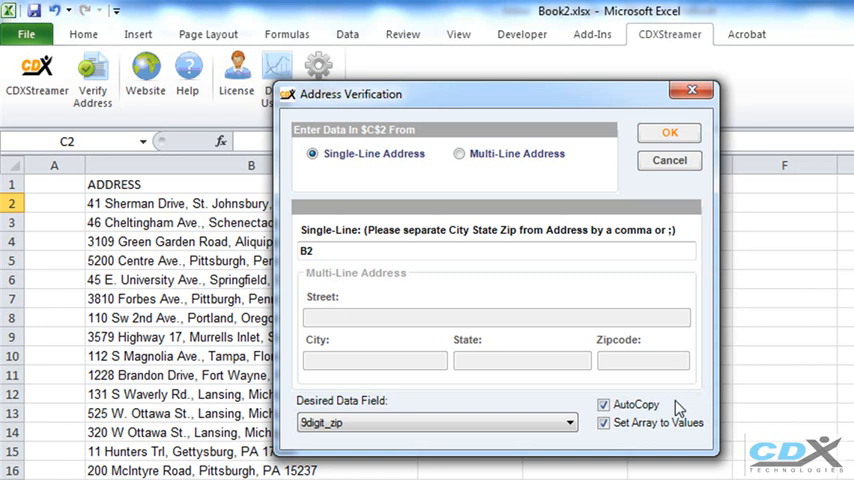
click(668, 132)
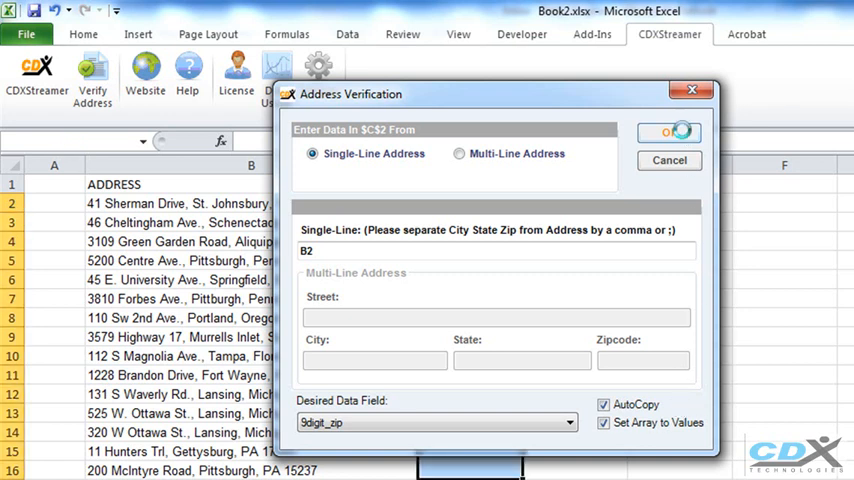
click(668, 132)
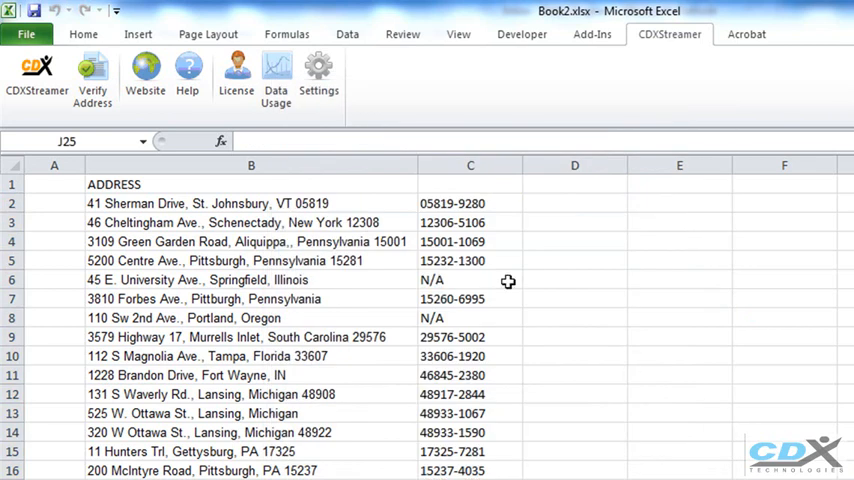
Step: Sort the rows by the ZIP+4 column ascending and review the verified codes C2:C14
click(470, 318)
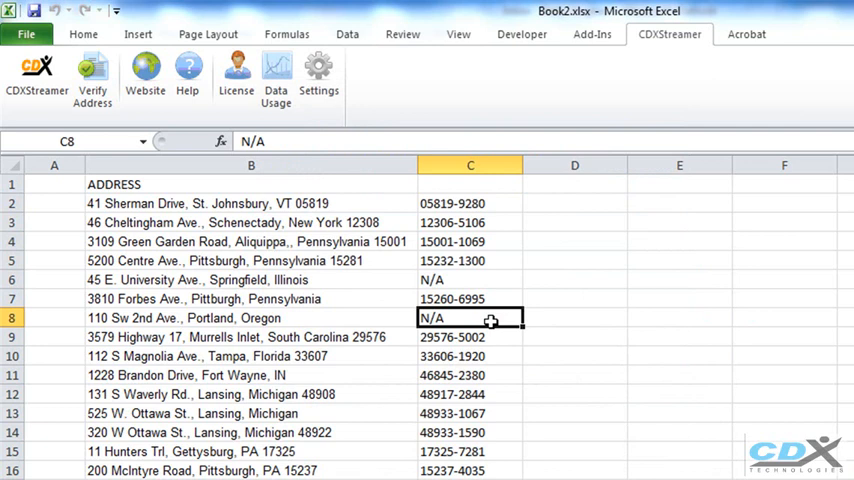
click(348, 32)
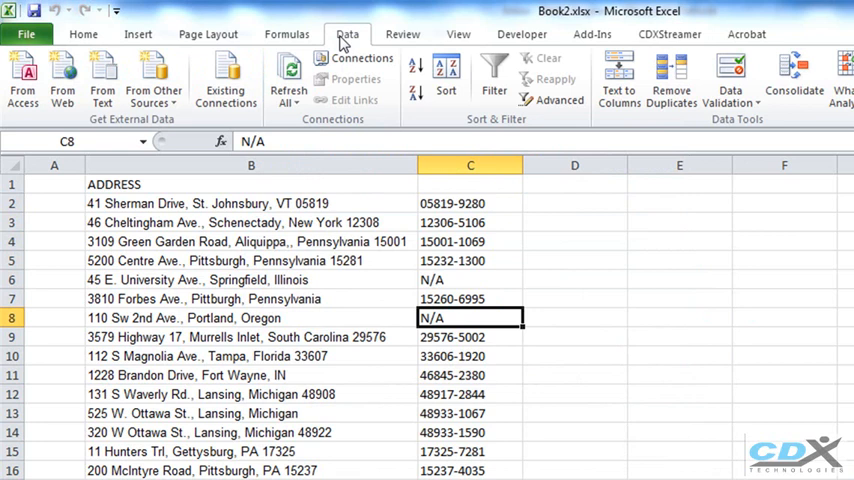
click(446, 76)
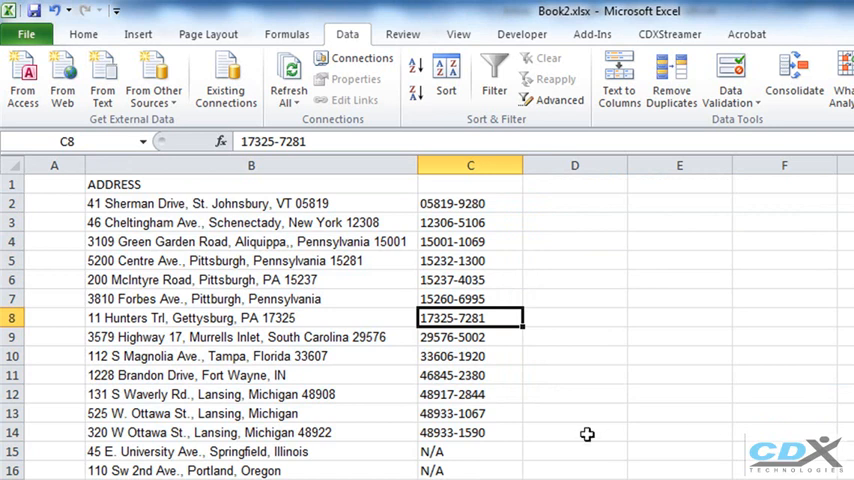
drag(470, 204, 470, 432)
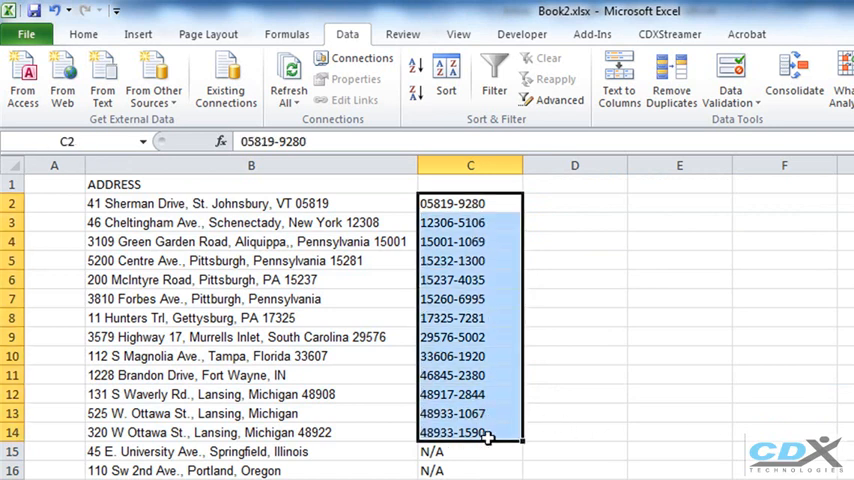
click(470, 452)
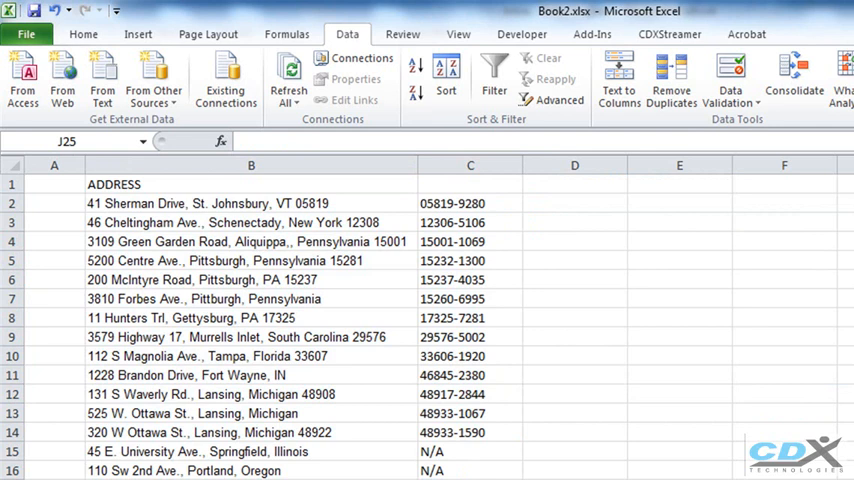
mouse_move(544, 244)
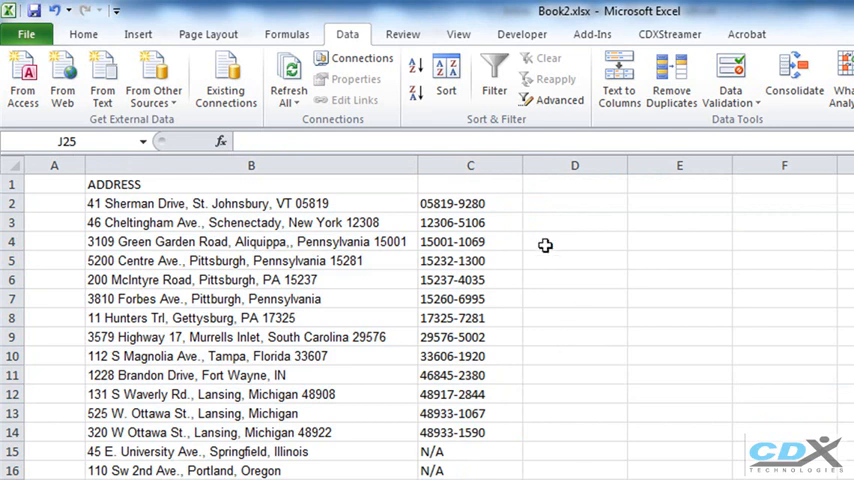
Step: From CDXZip4Data fetch Address_High, Address_Low, State_Abbrev, Street_Name and Street_Suffix for the codes from C2
click(470, 204)
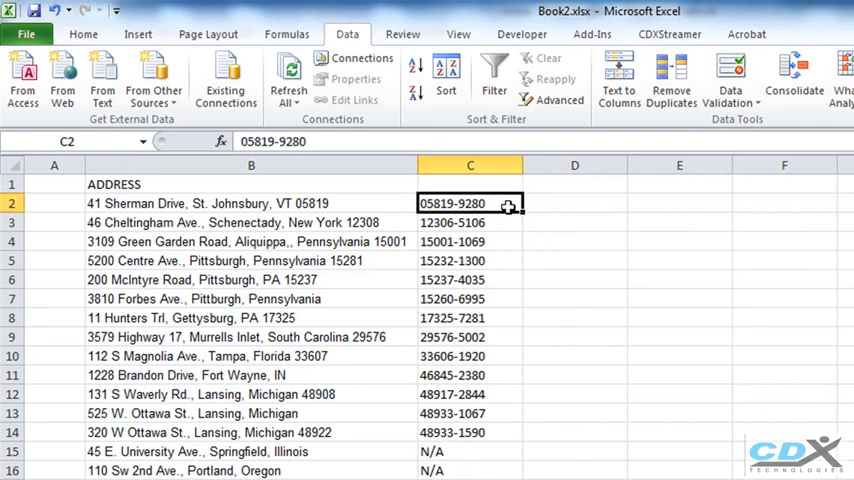
click(668, 32)
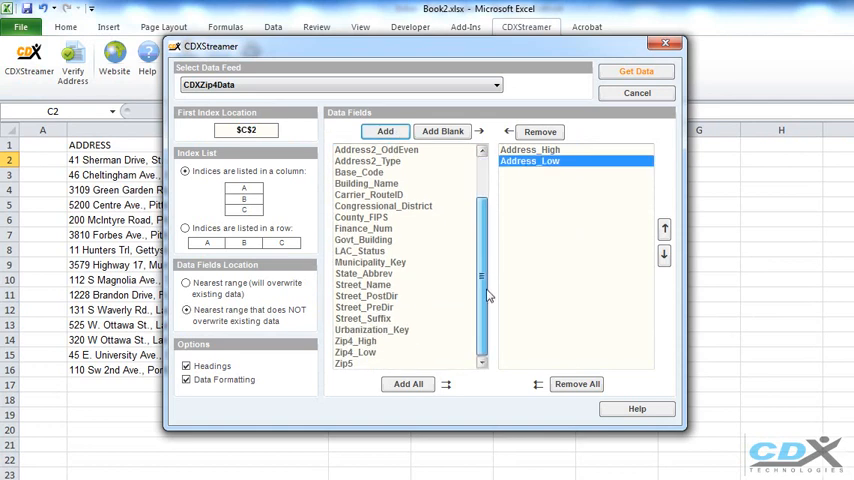
click(364, 272)
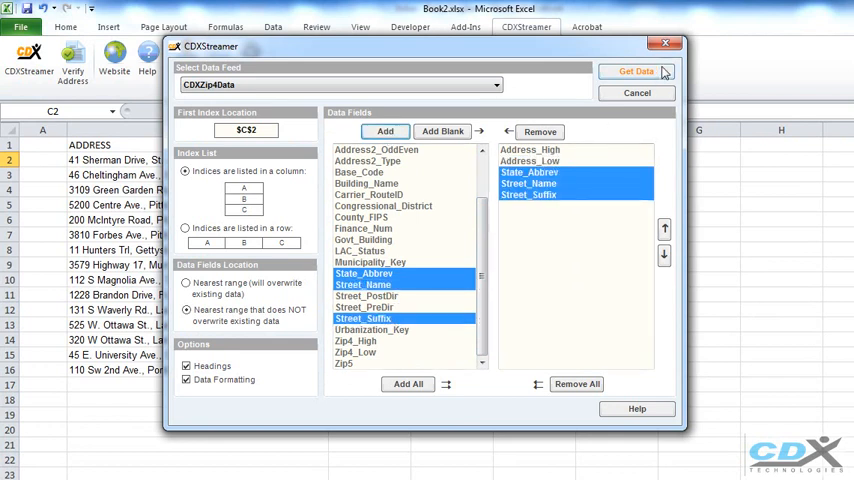
click(636, 72)
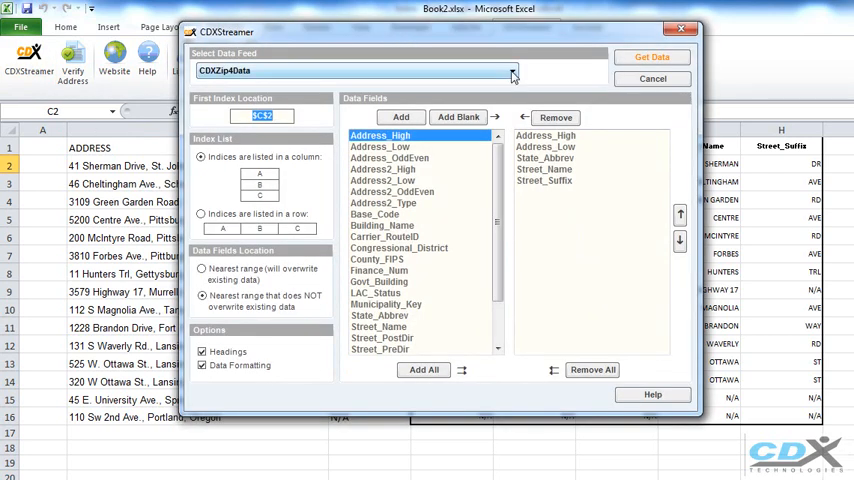
Step: Fetch the CDXTigerData fields for the addresses, then move to the Canadian postal code sheet
click(512, 70)
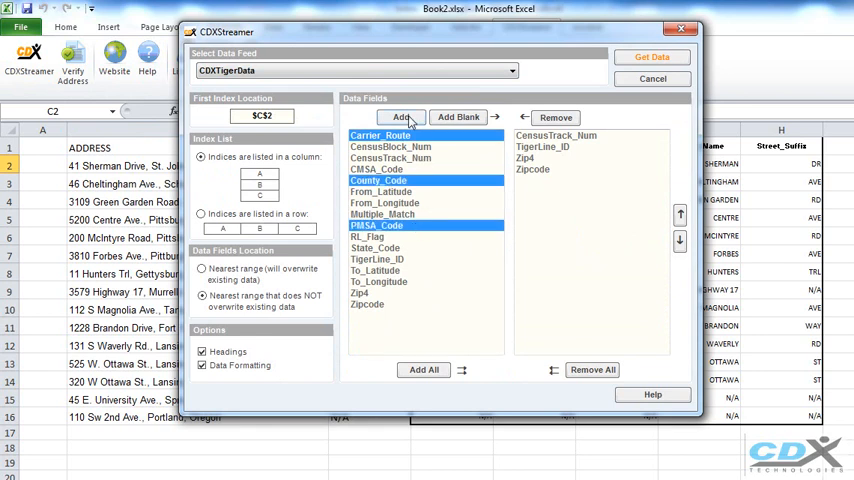
click(652, 56)
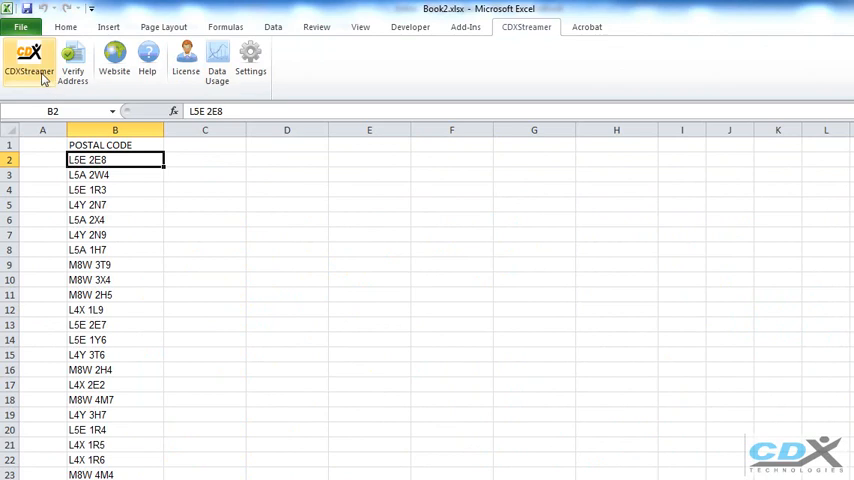
Step: Fetch CDXCanadianData city, province and coordinate fields for the postal codes in column B
click(30, 60)
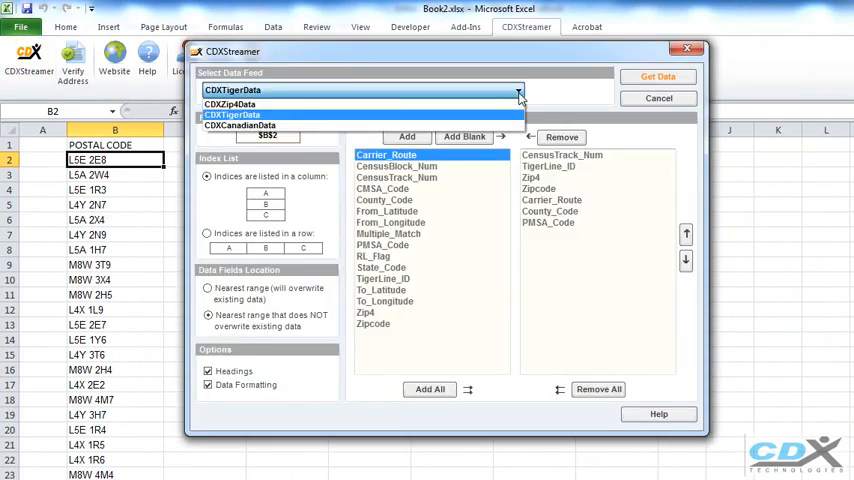
click(240, 126)
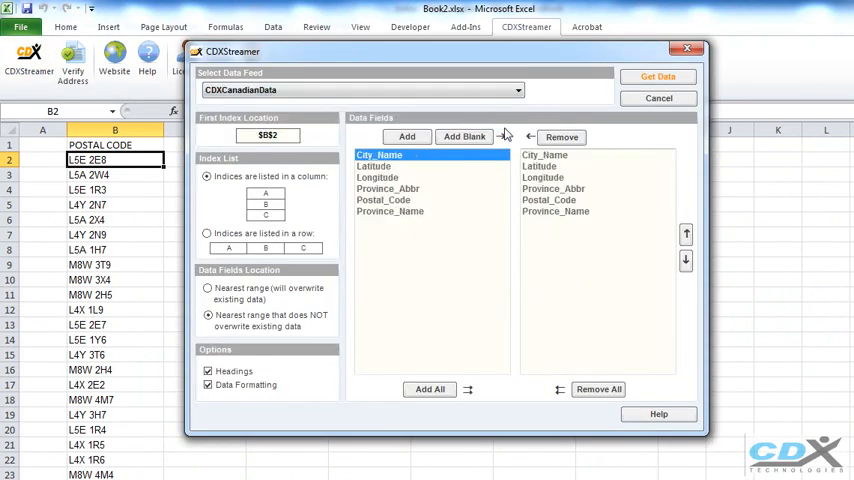
click(656, 76)
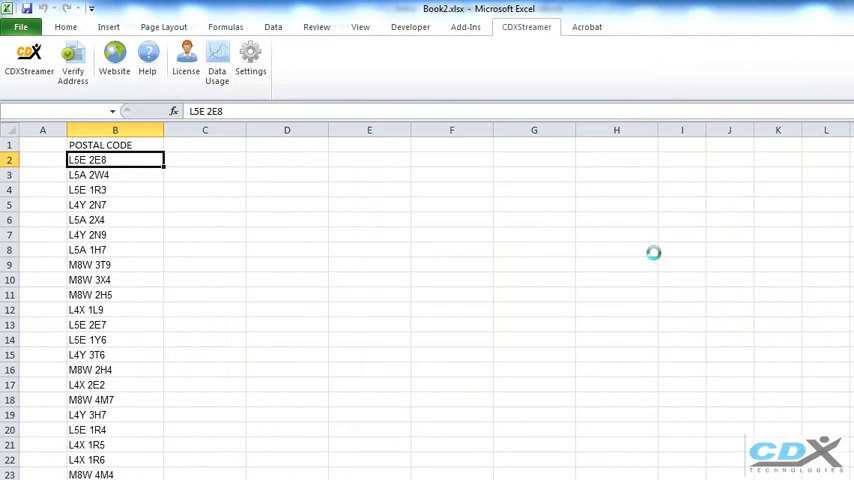